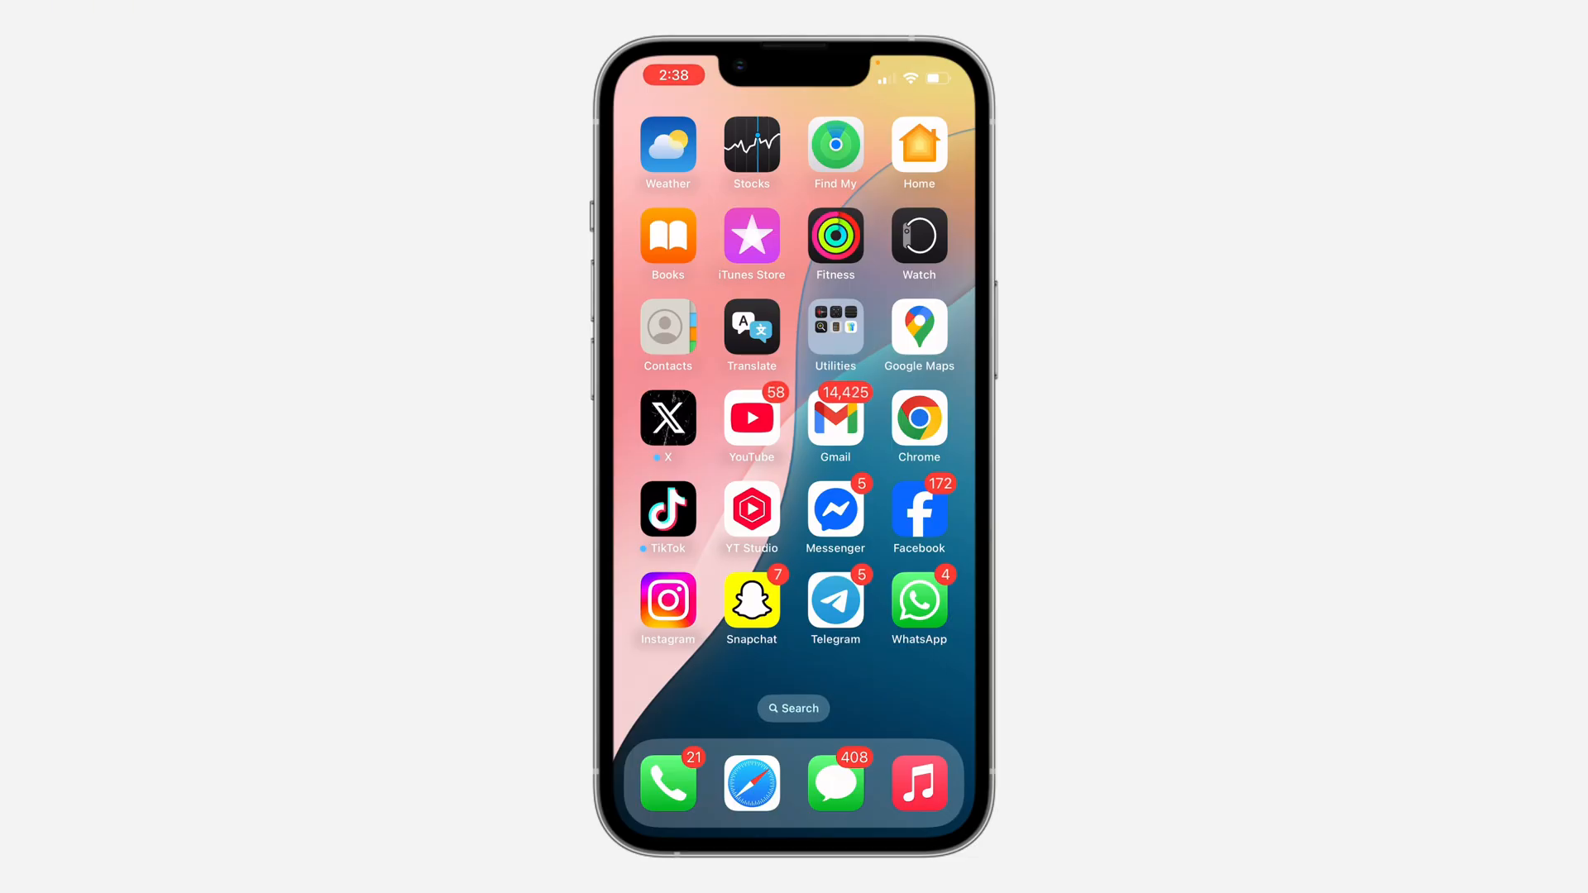
Launch Facebook and switch to acting as the Arowolo Uthman page profile.
left_click(920, 512)
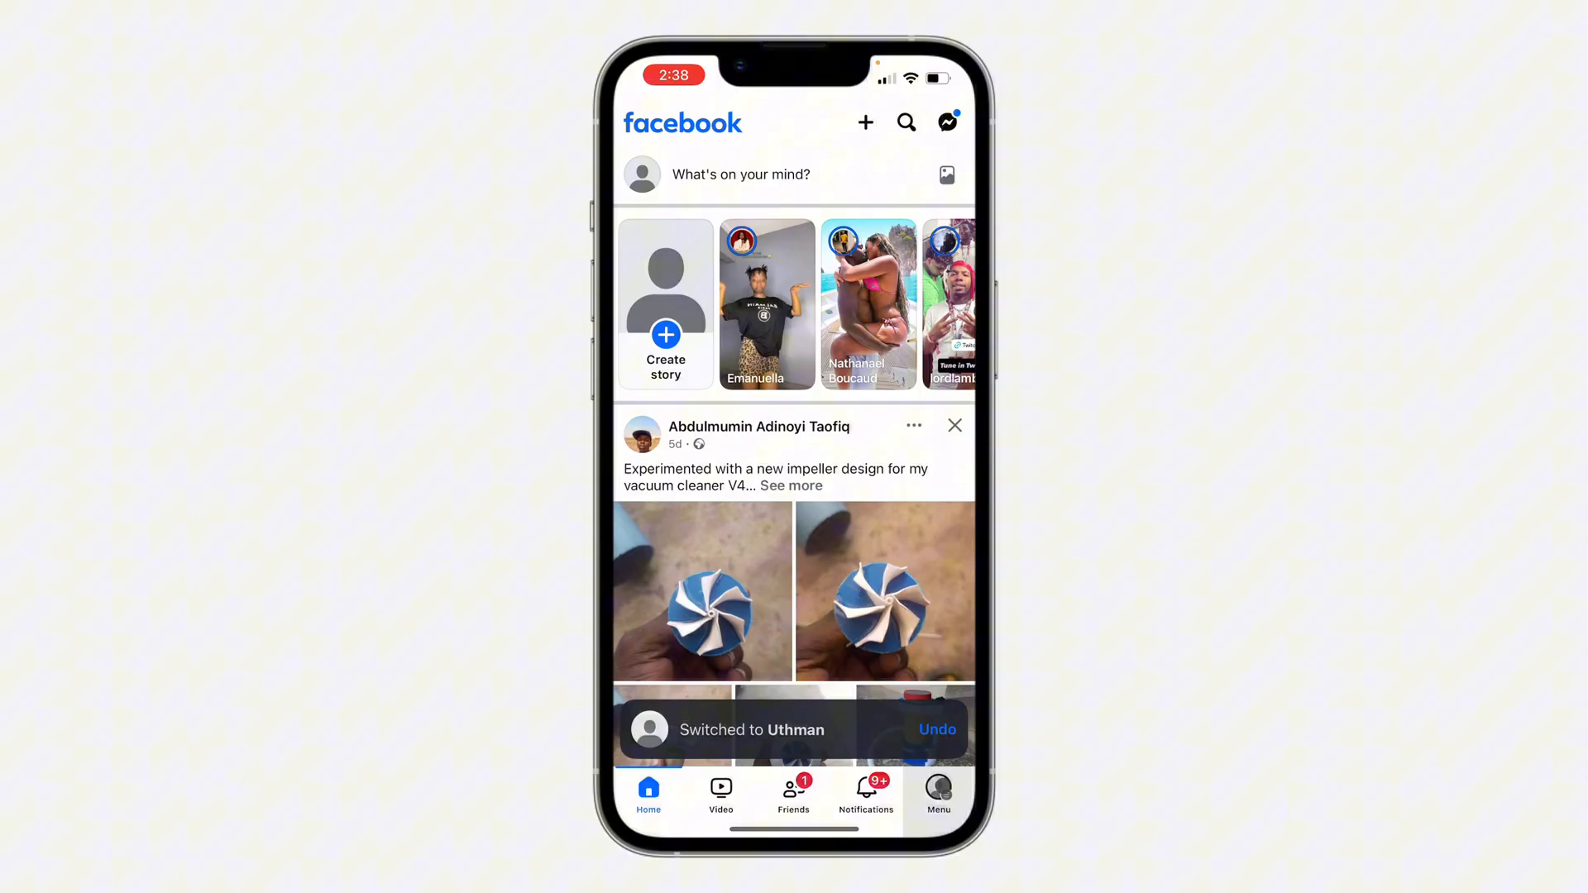
left_click(938, 791)
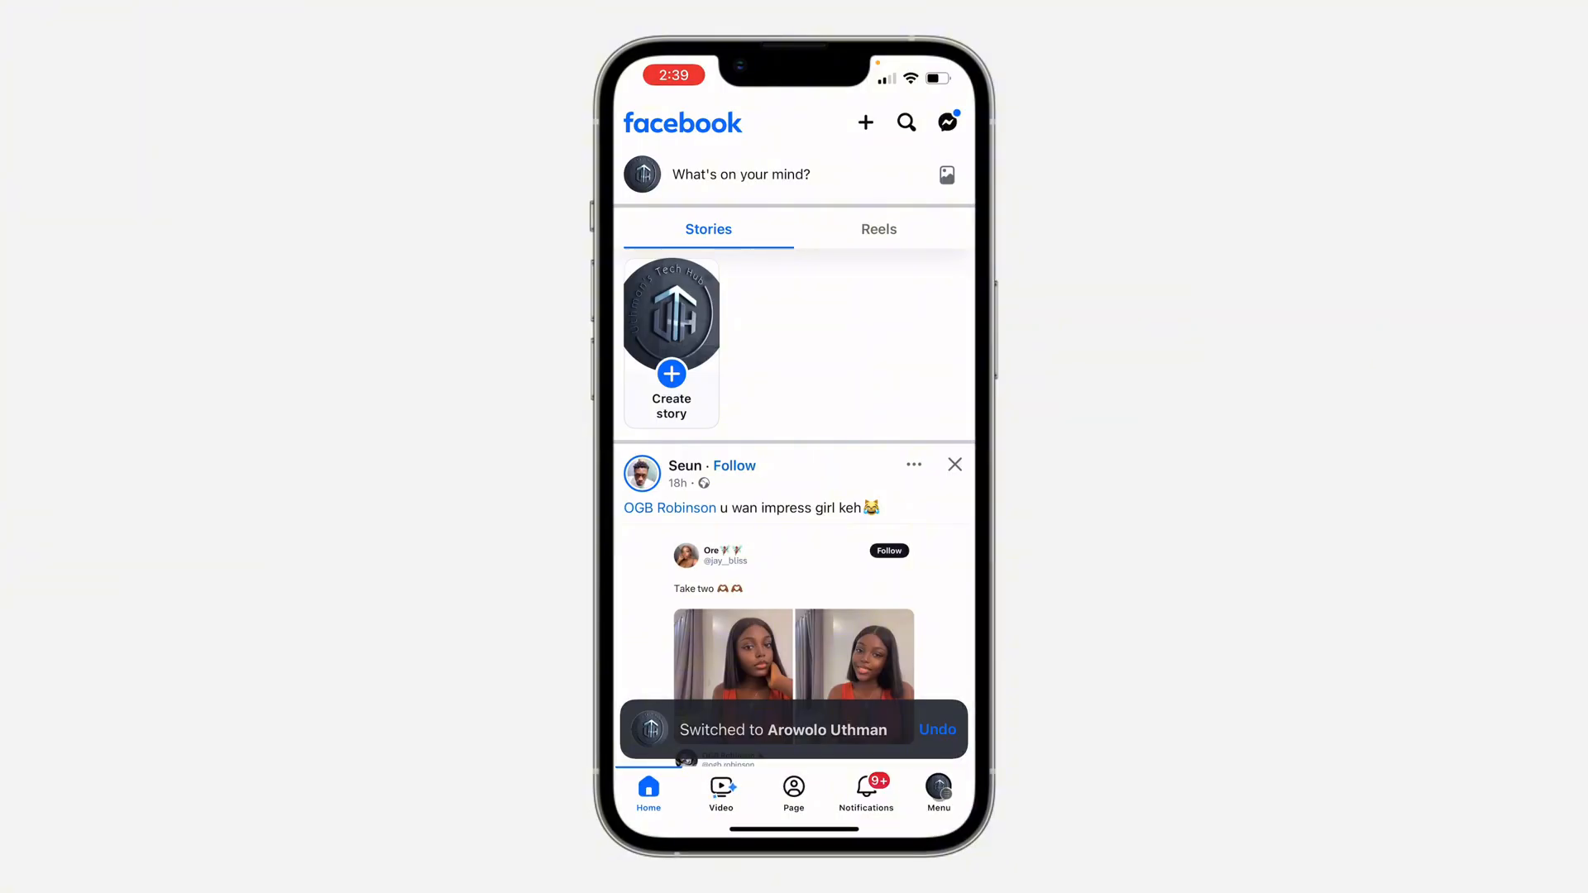
View the Arowolo Uthman page's profile down to its 'Page health: Good' card, then return to Menu.
left_click(938, 788)
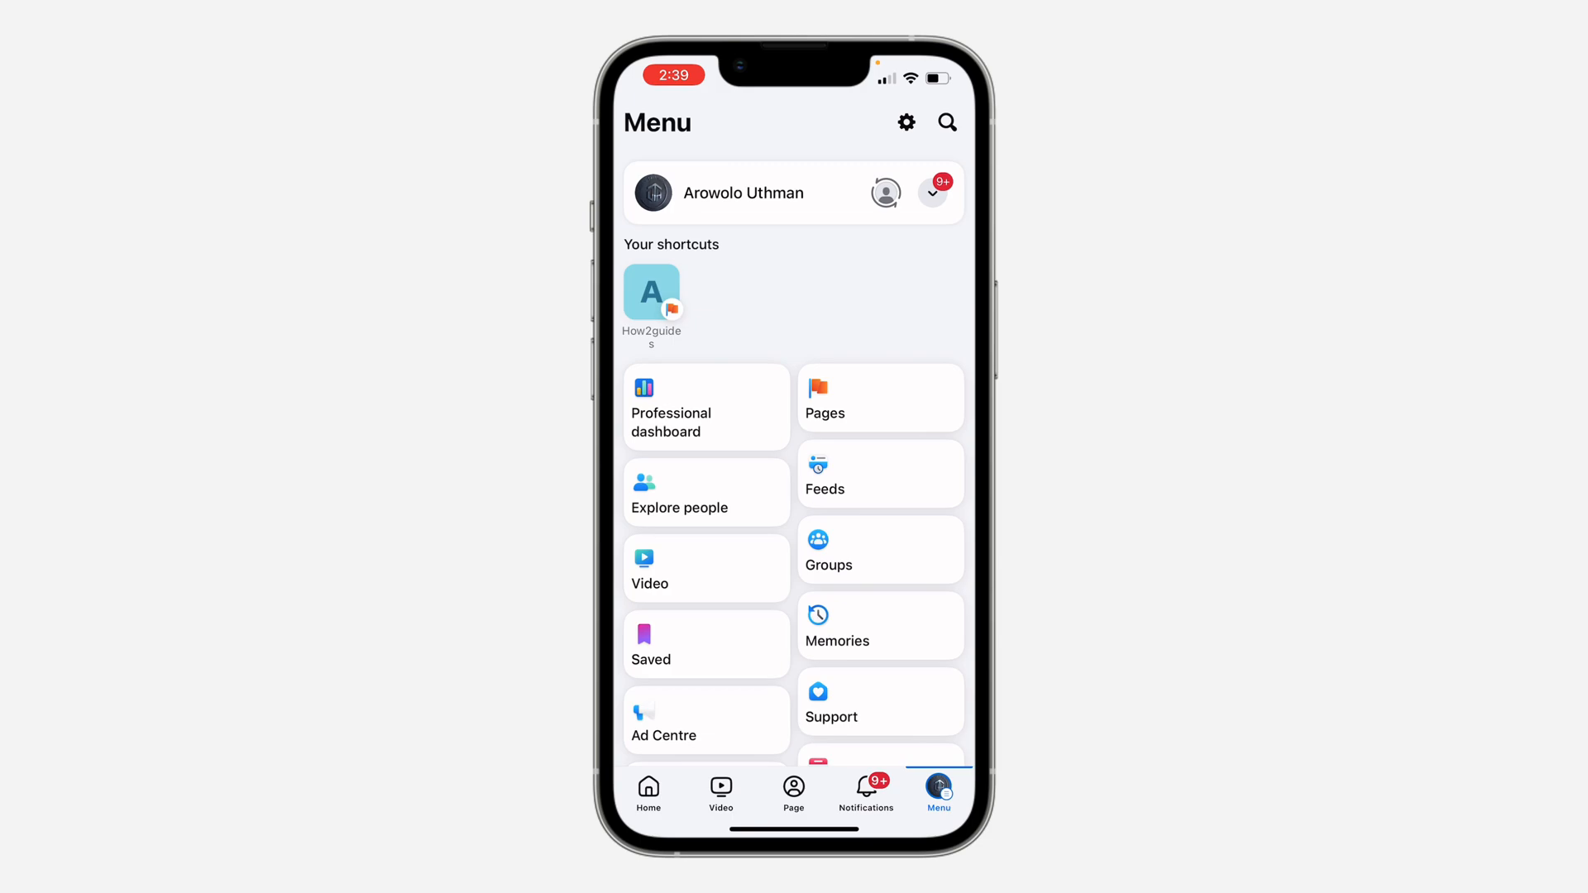
left_click(743, 192)
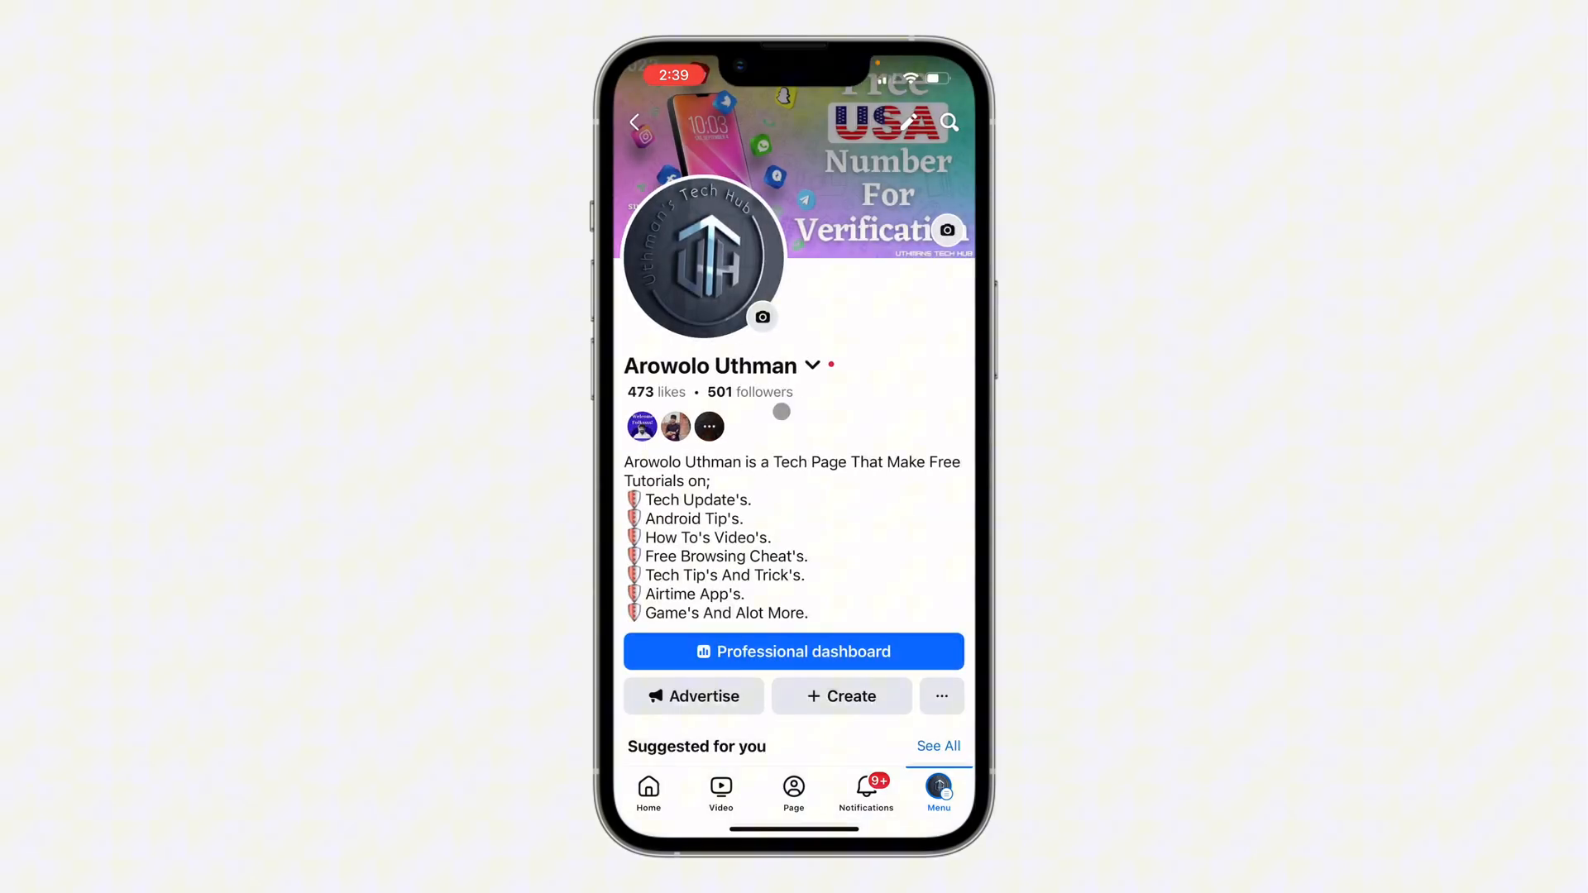
scroll("down", 3)
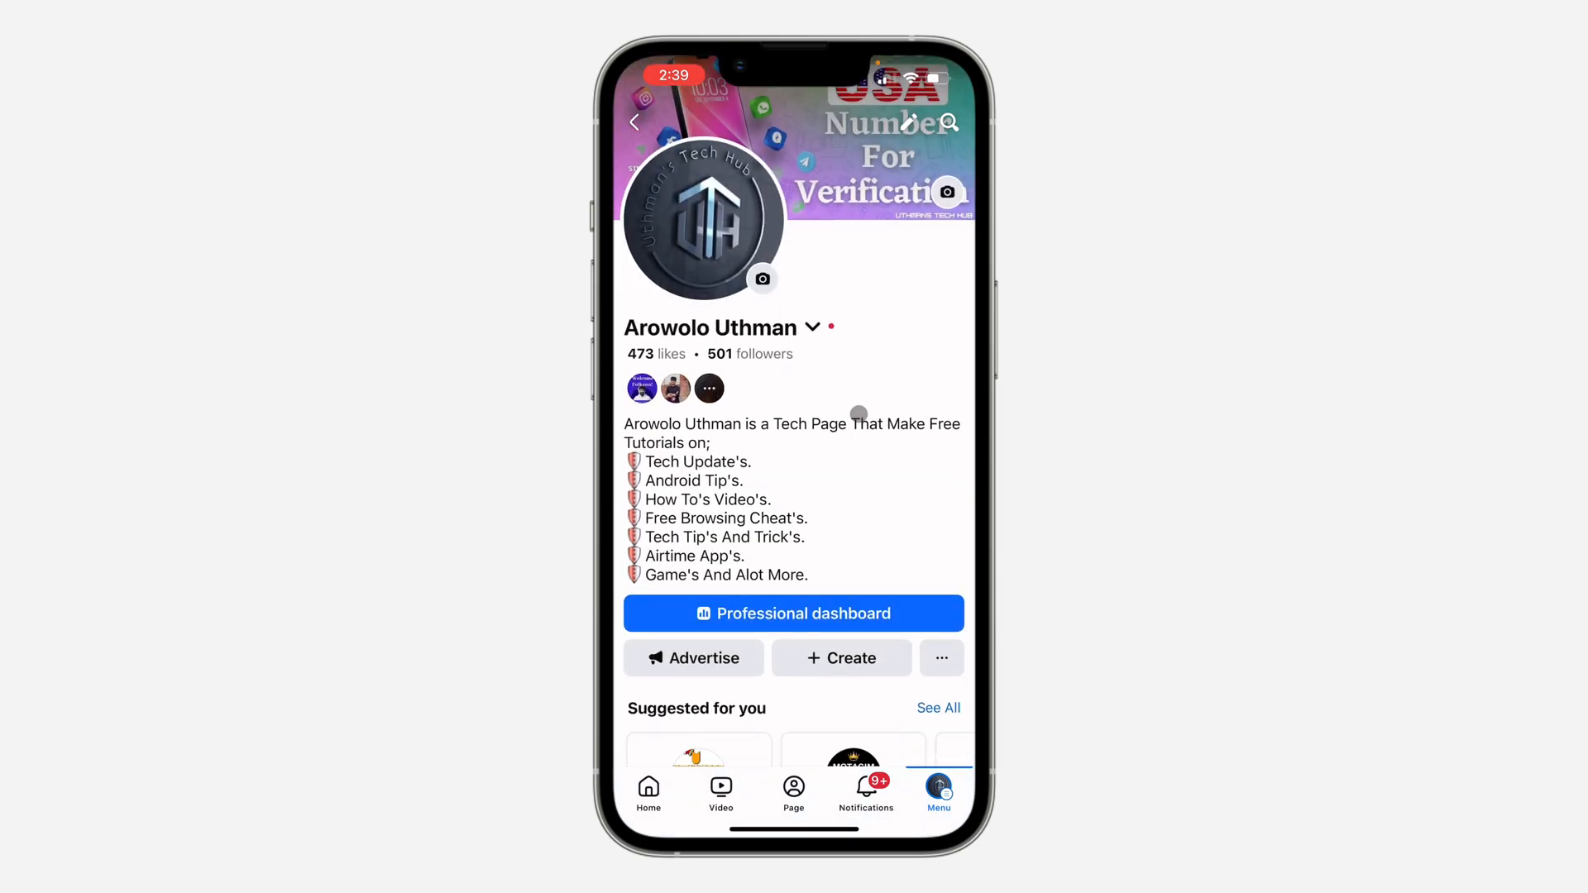
scroll("down", 3)
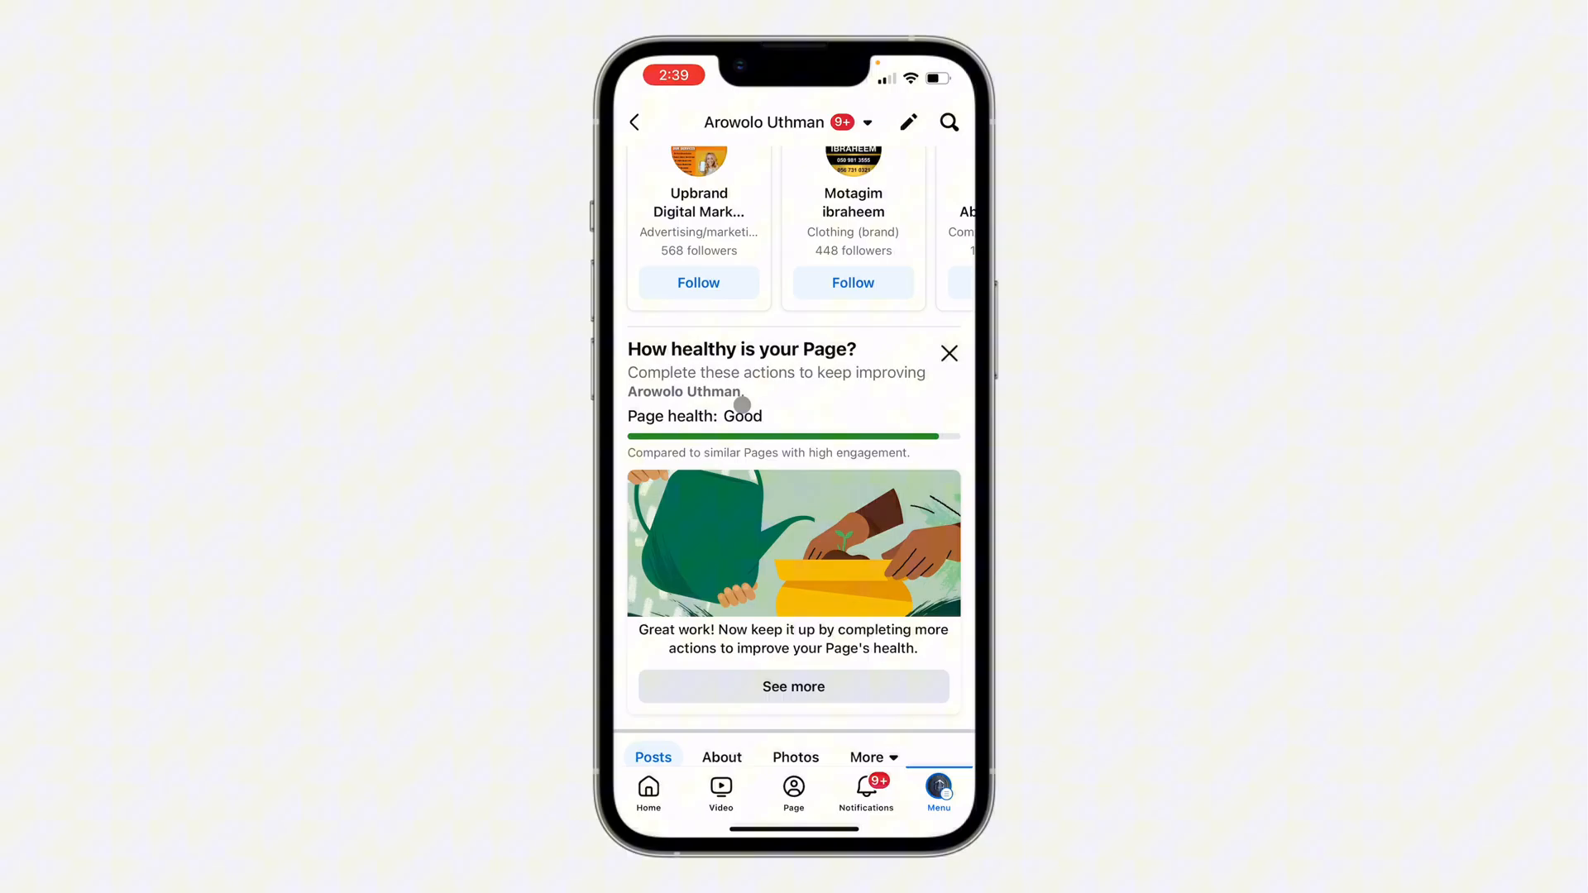
scroll("down", 3)
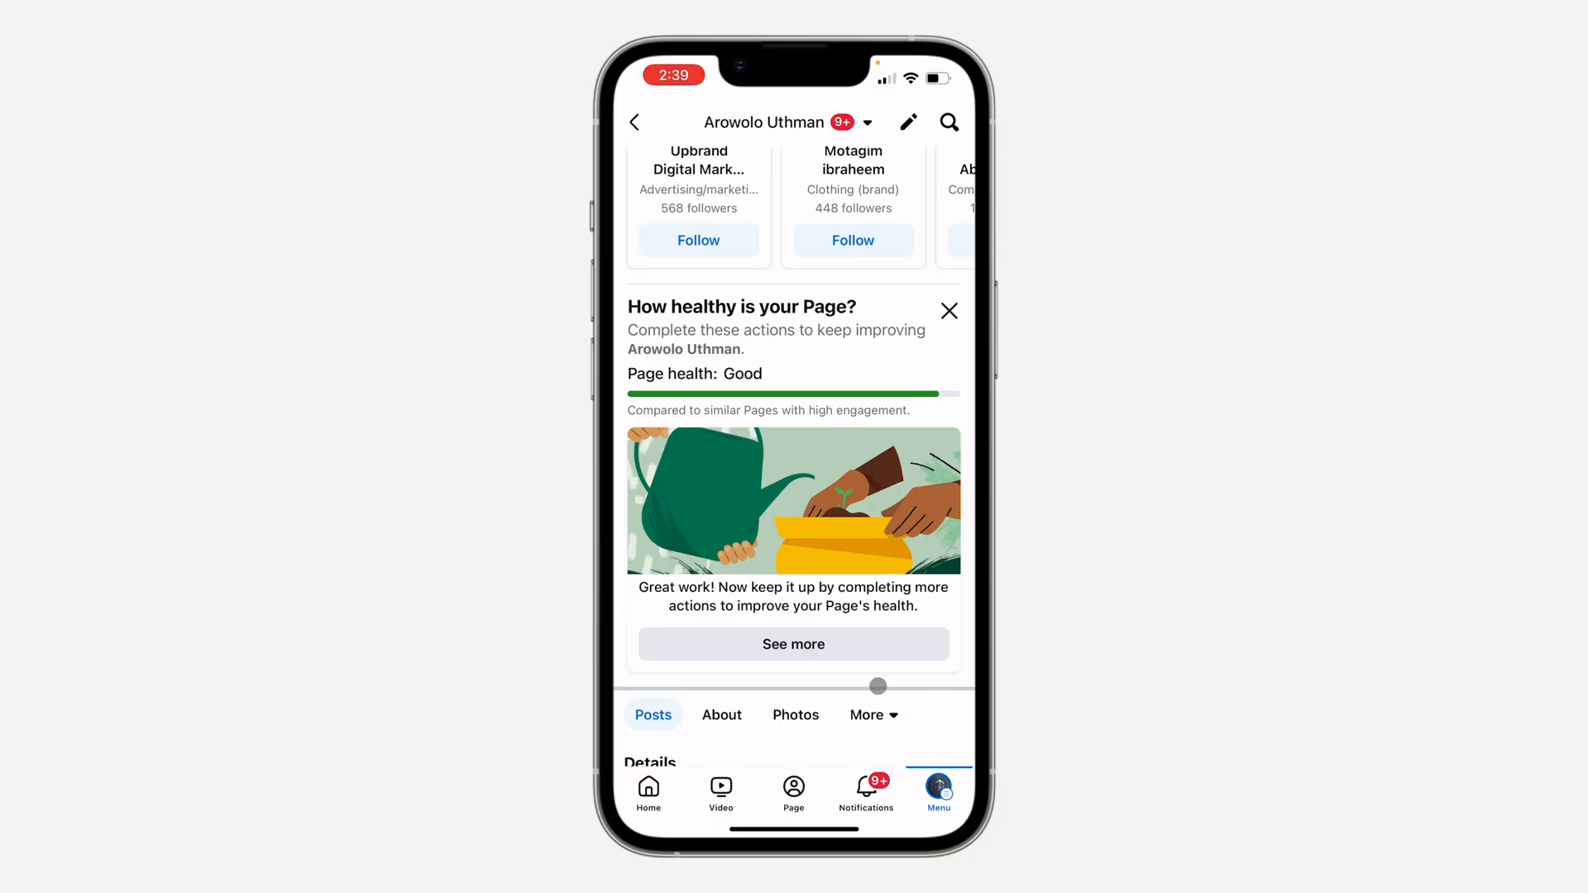
left_click(938, 788)
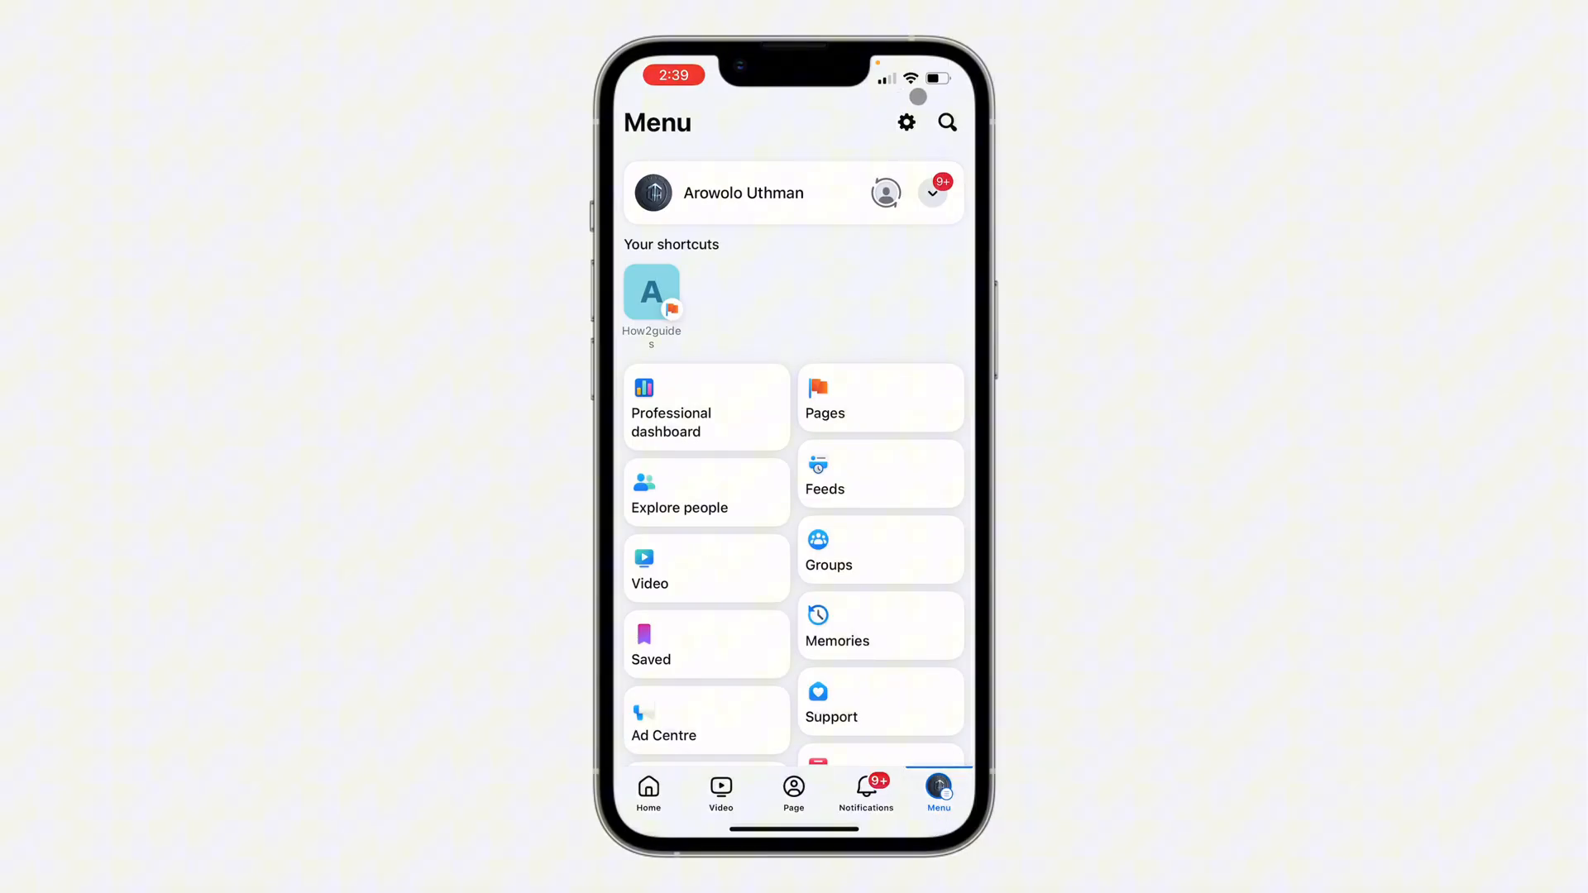
Reach Page setup for Arowolo Uthman through Settings & privacy's Audience and visibility section.
left_click(906, 122)
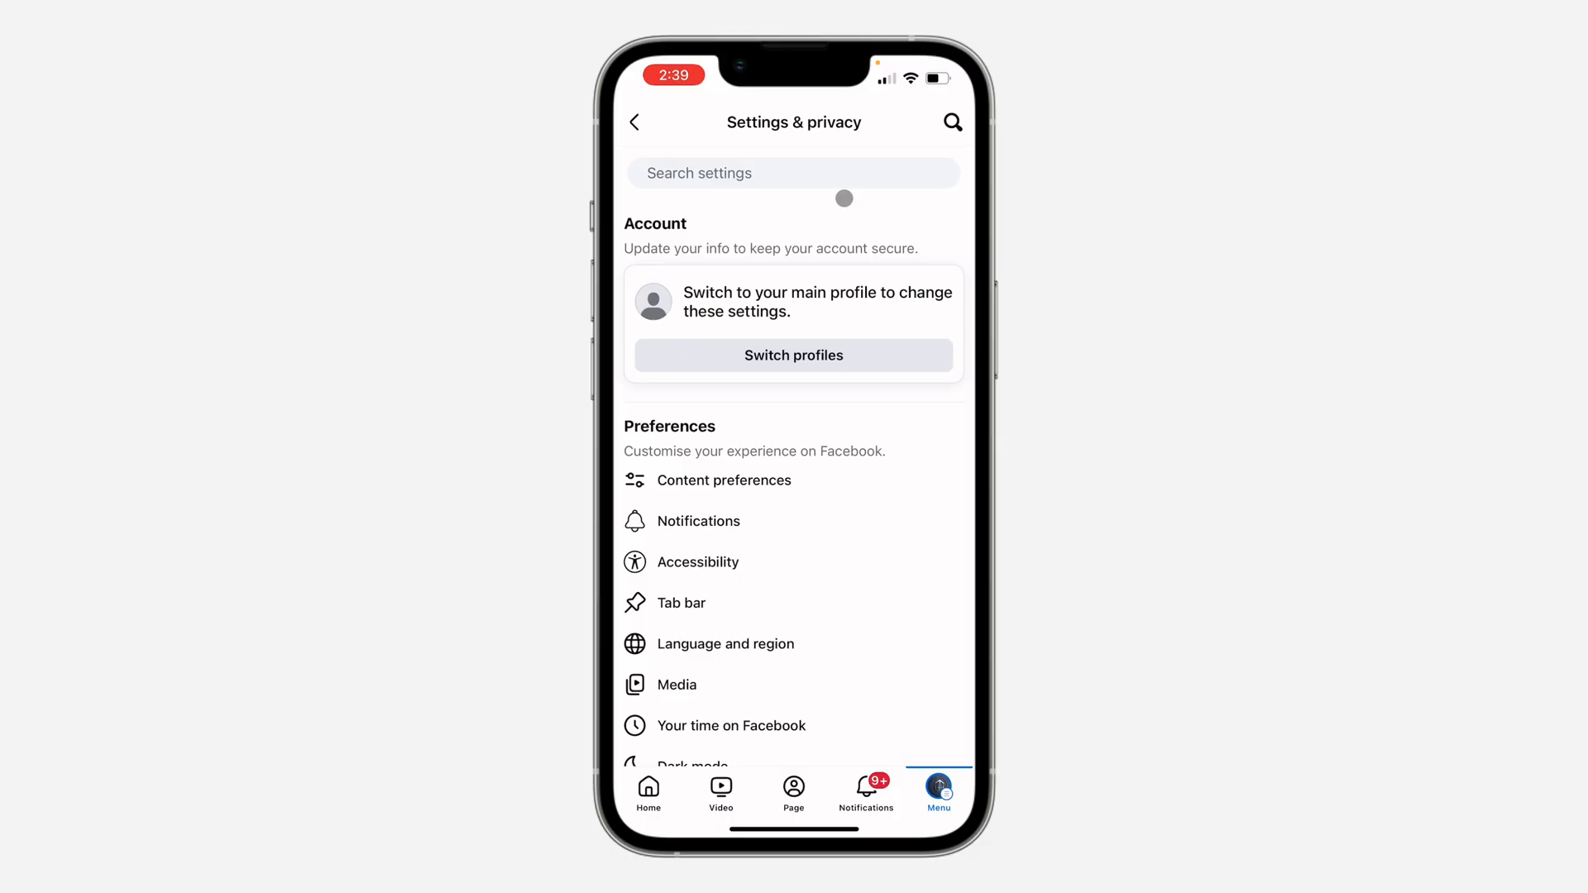
scroll("down", 3)
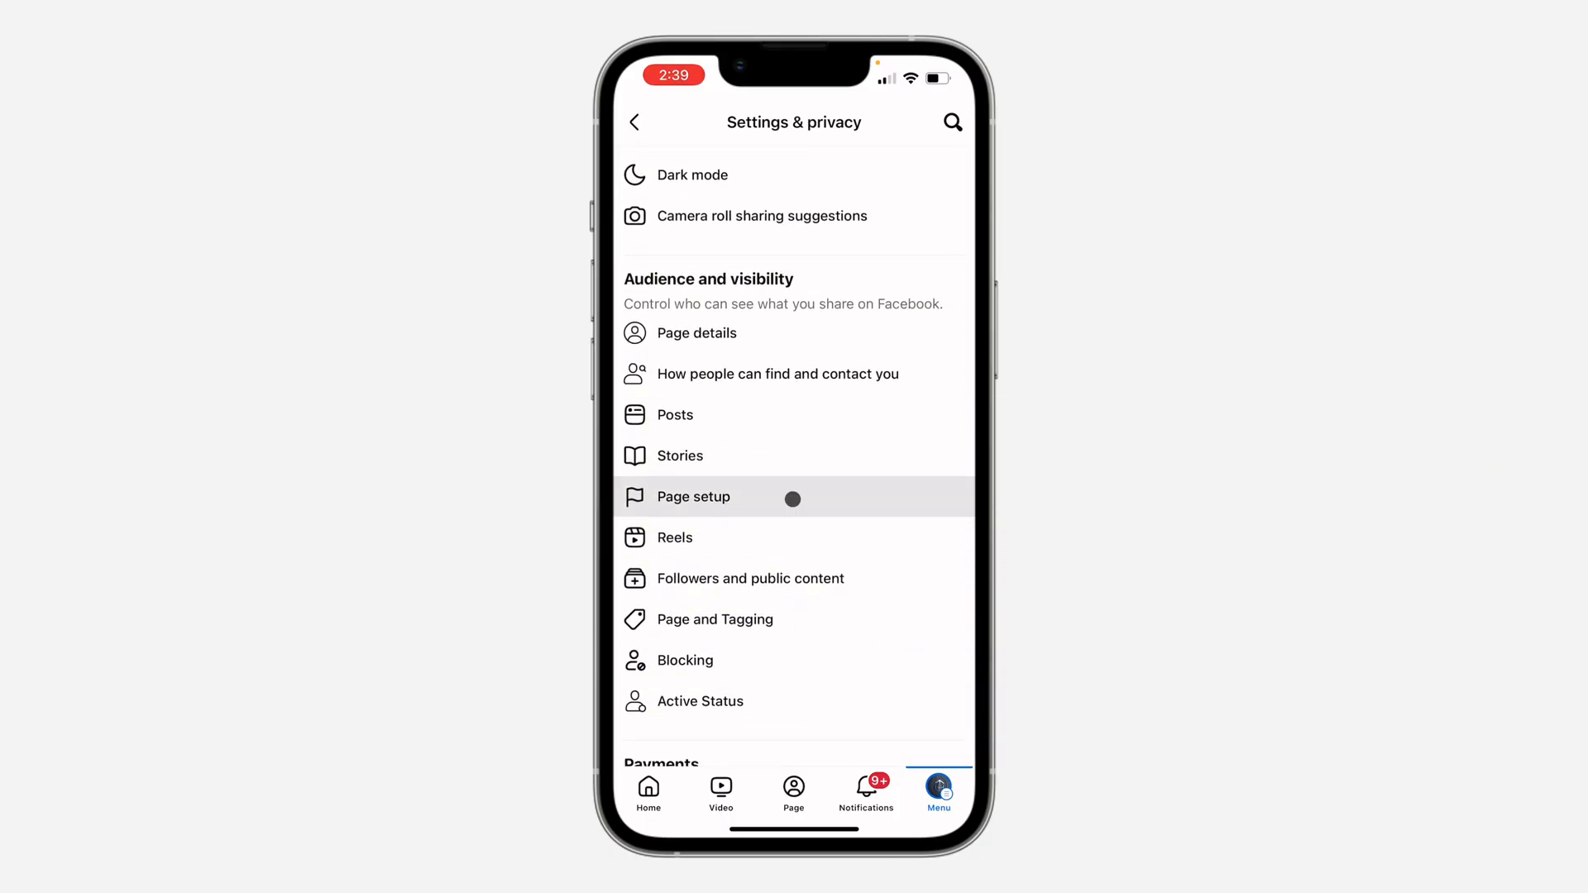
left_click(693, 496)
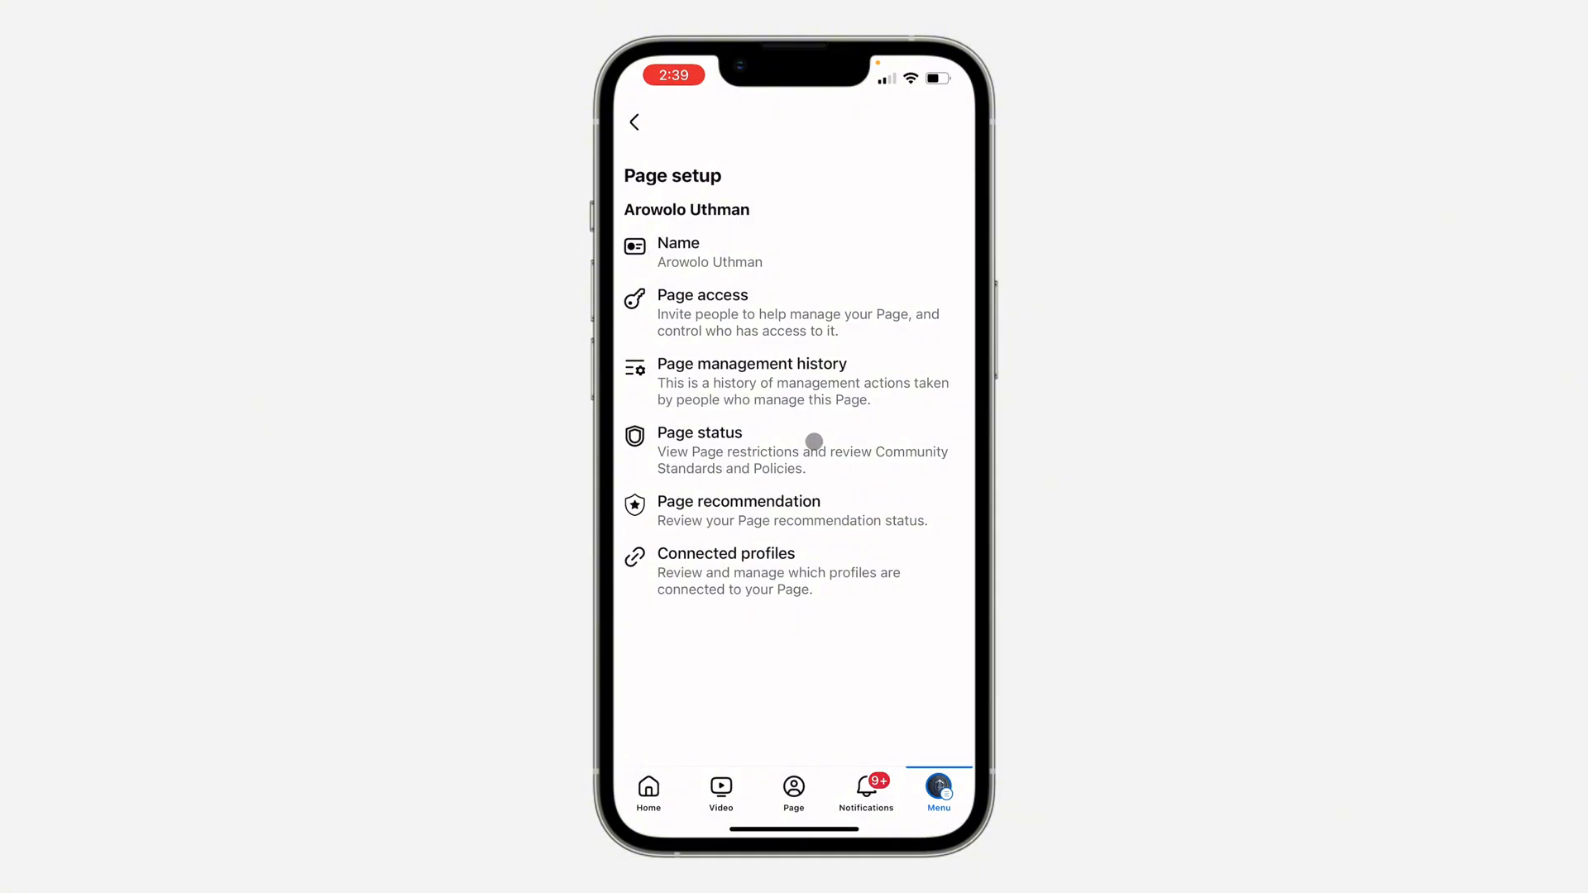
Check Page status shows no Community Standards violations, then return to the Page setup list.
left_click(698, 450)
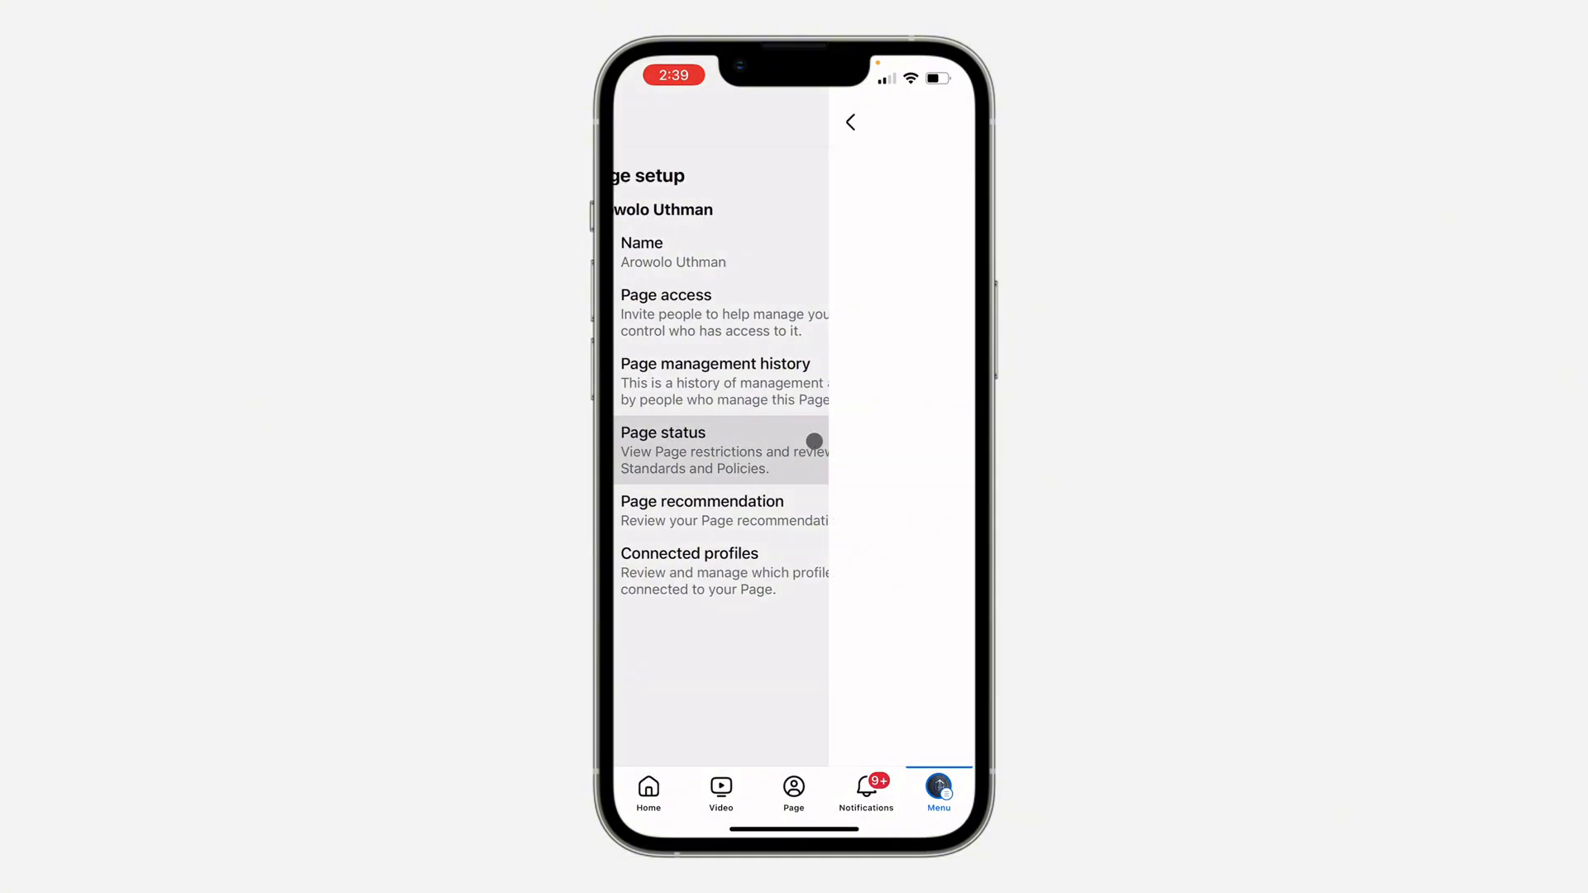
left_click(697, 433)
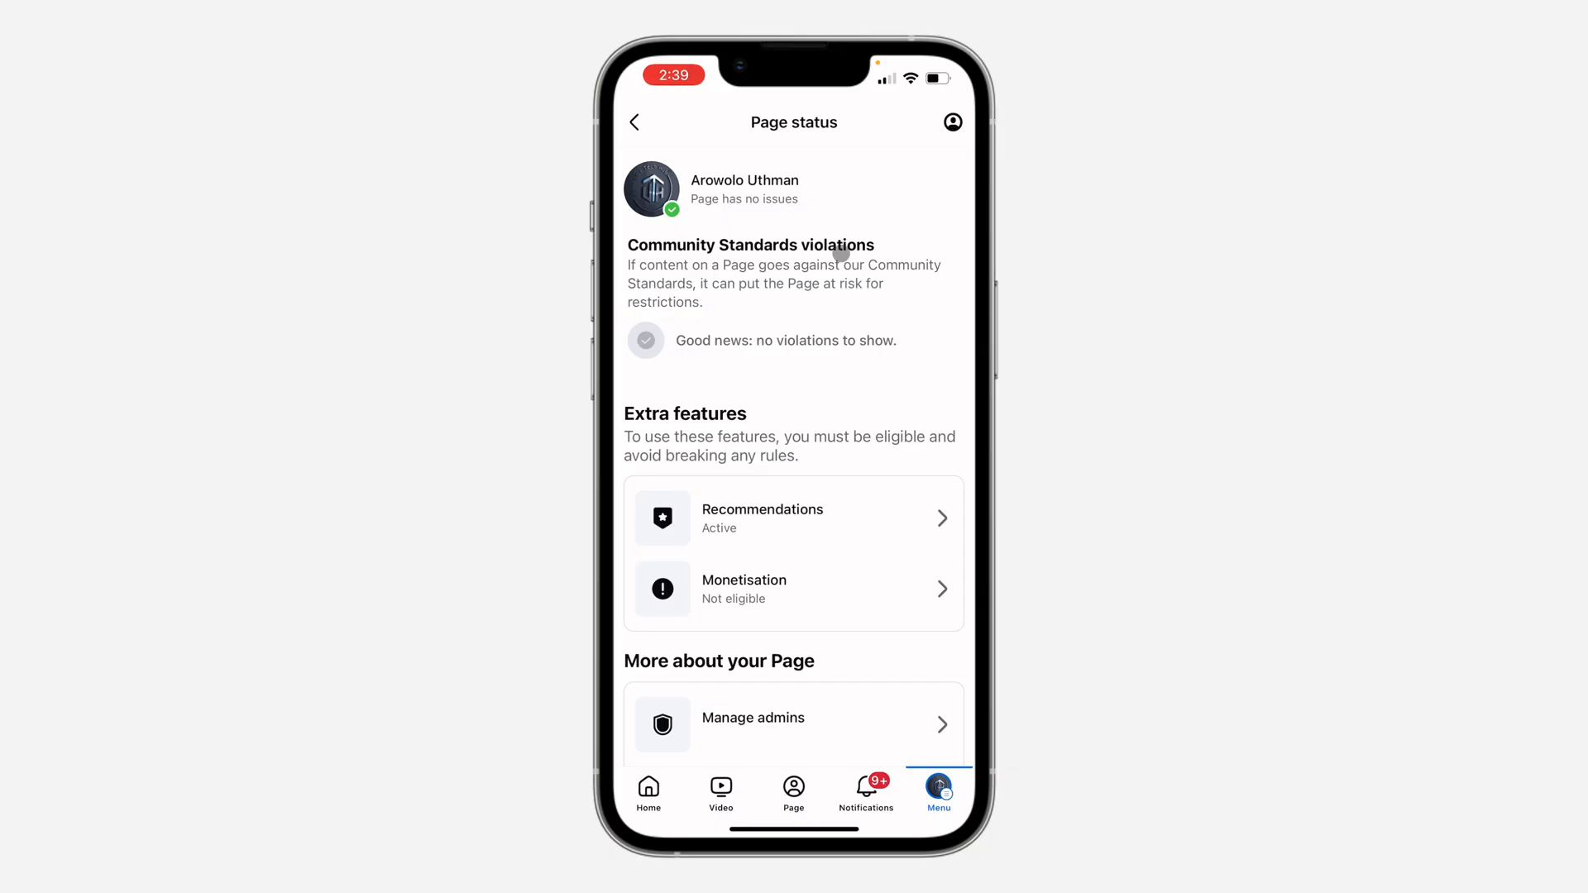
left_click(635, 122)
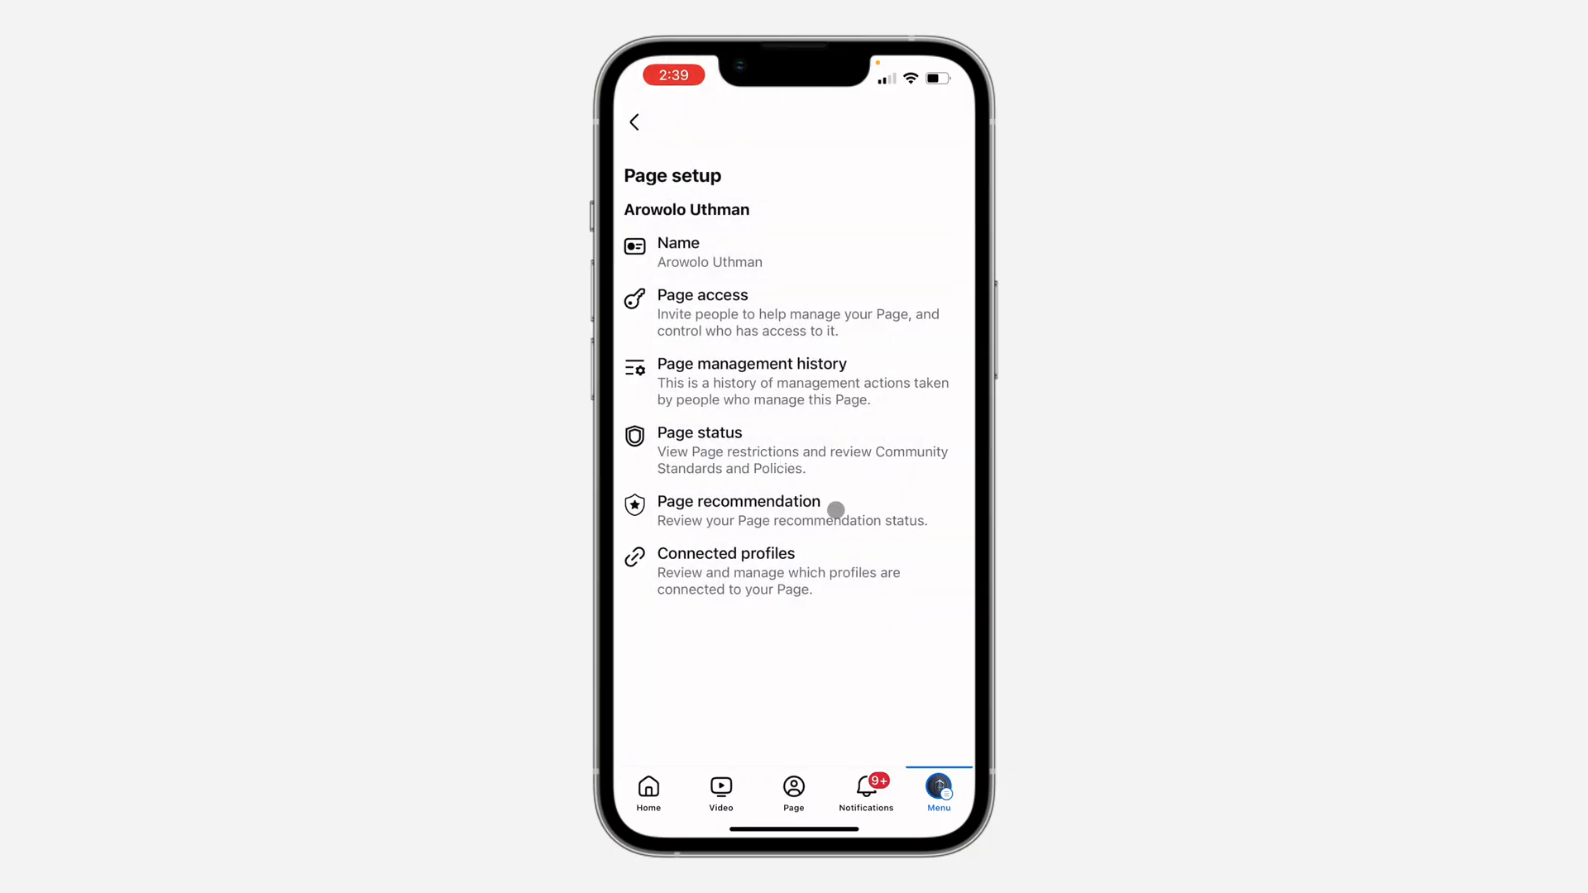
Review Page recommendation and its status, confirming the page is Recommendable to new people.
left_click(738, 510)
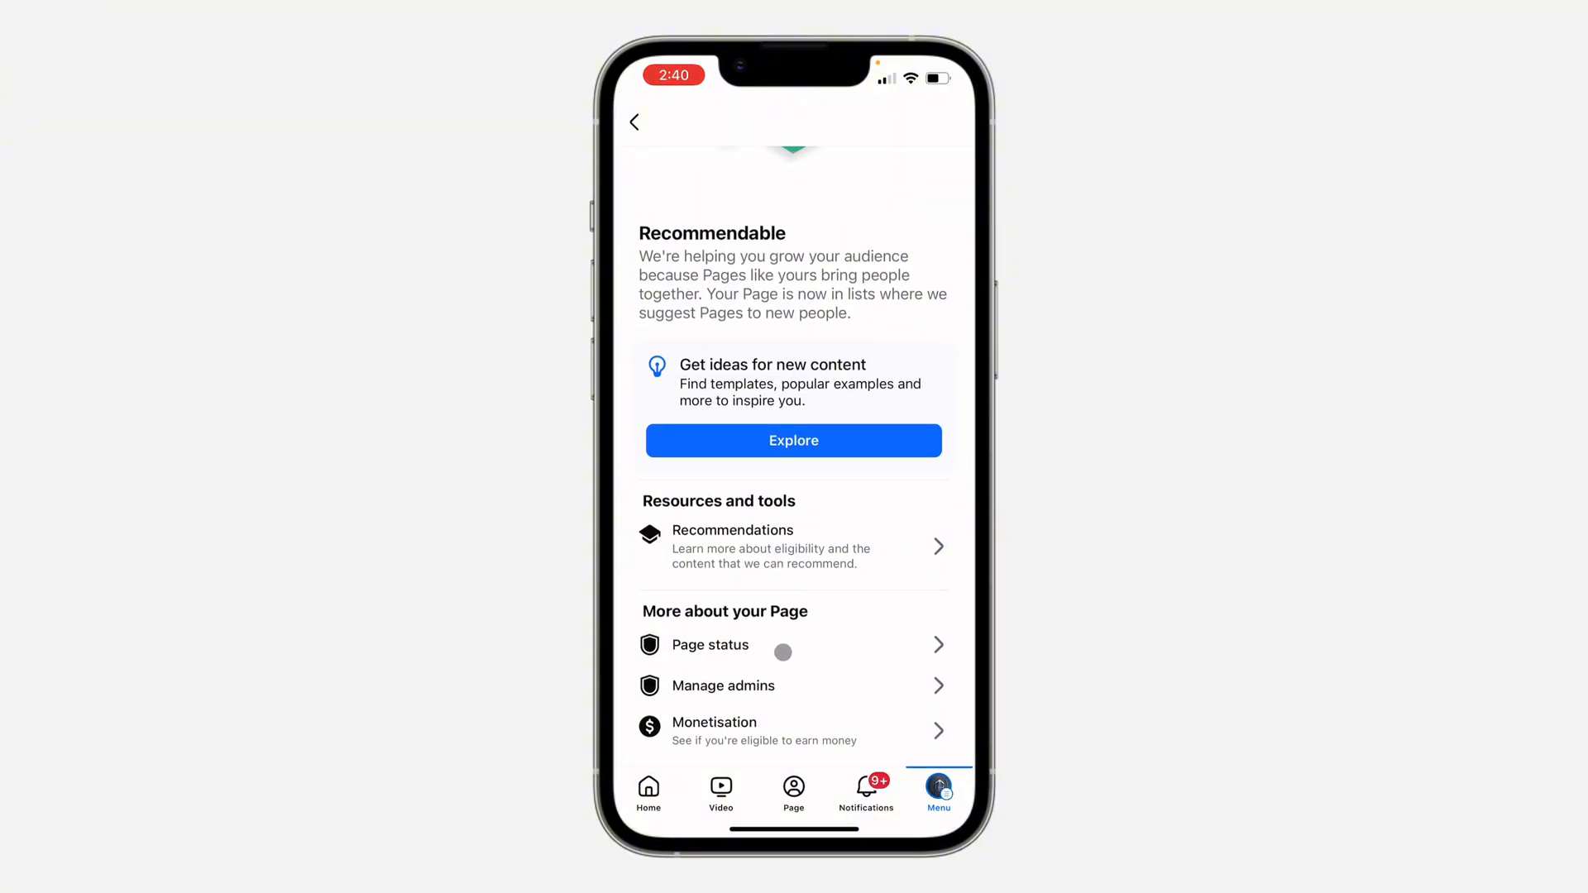
left_click(709, 646)
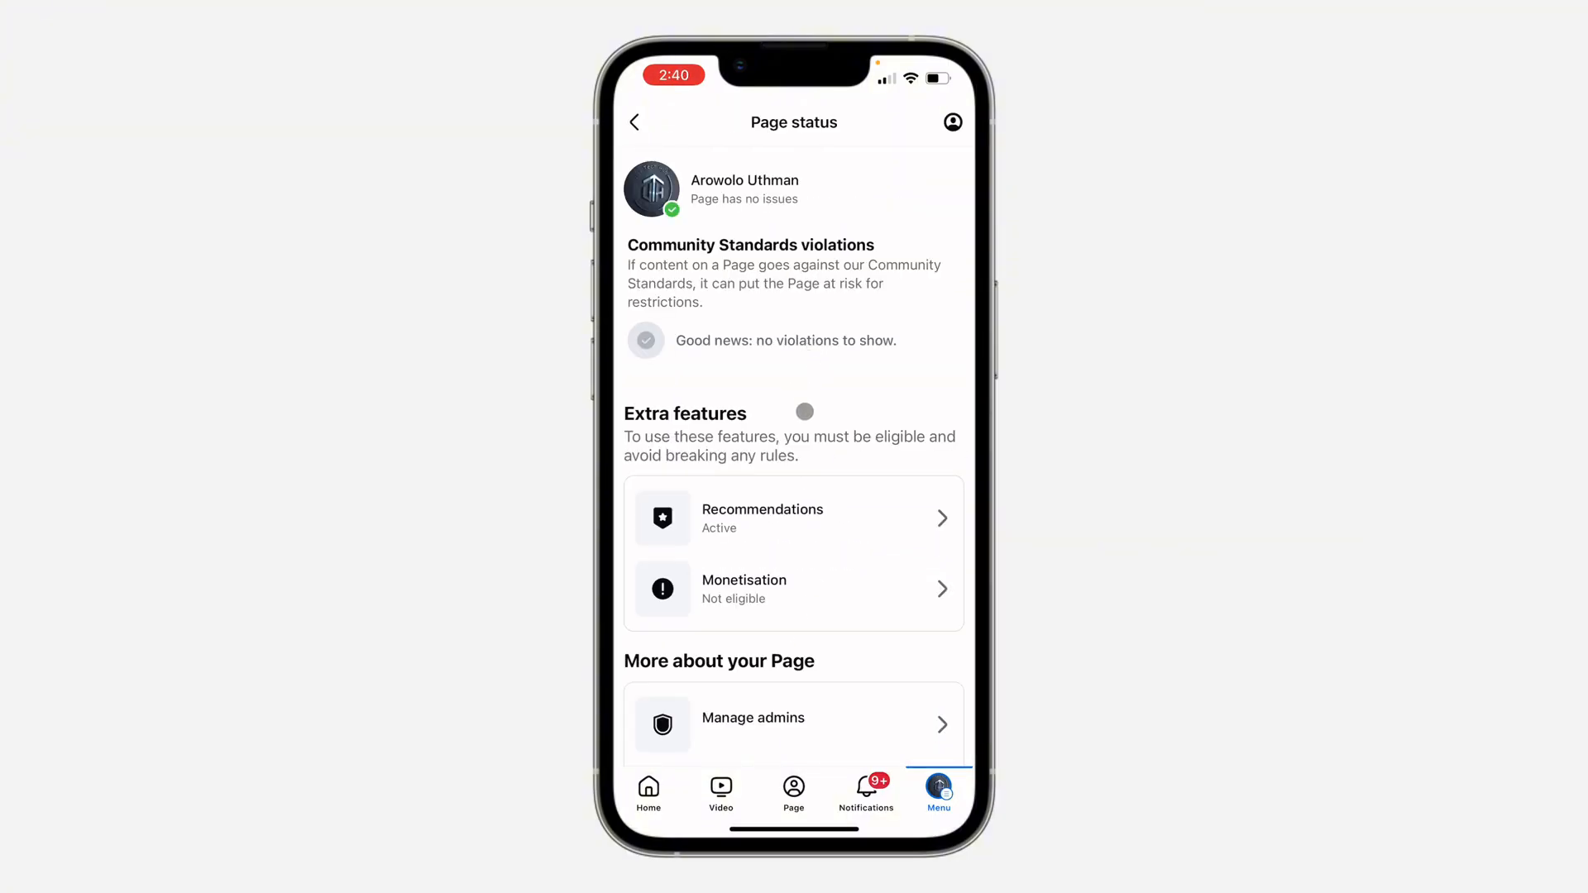
scroll("down", 3)
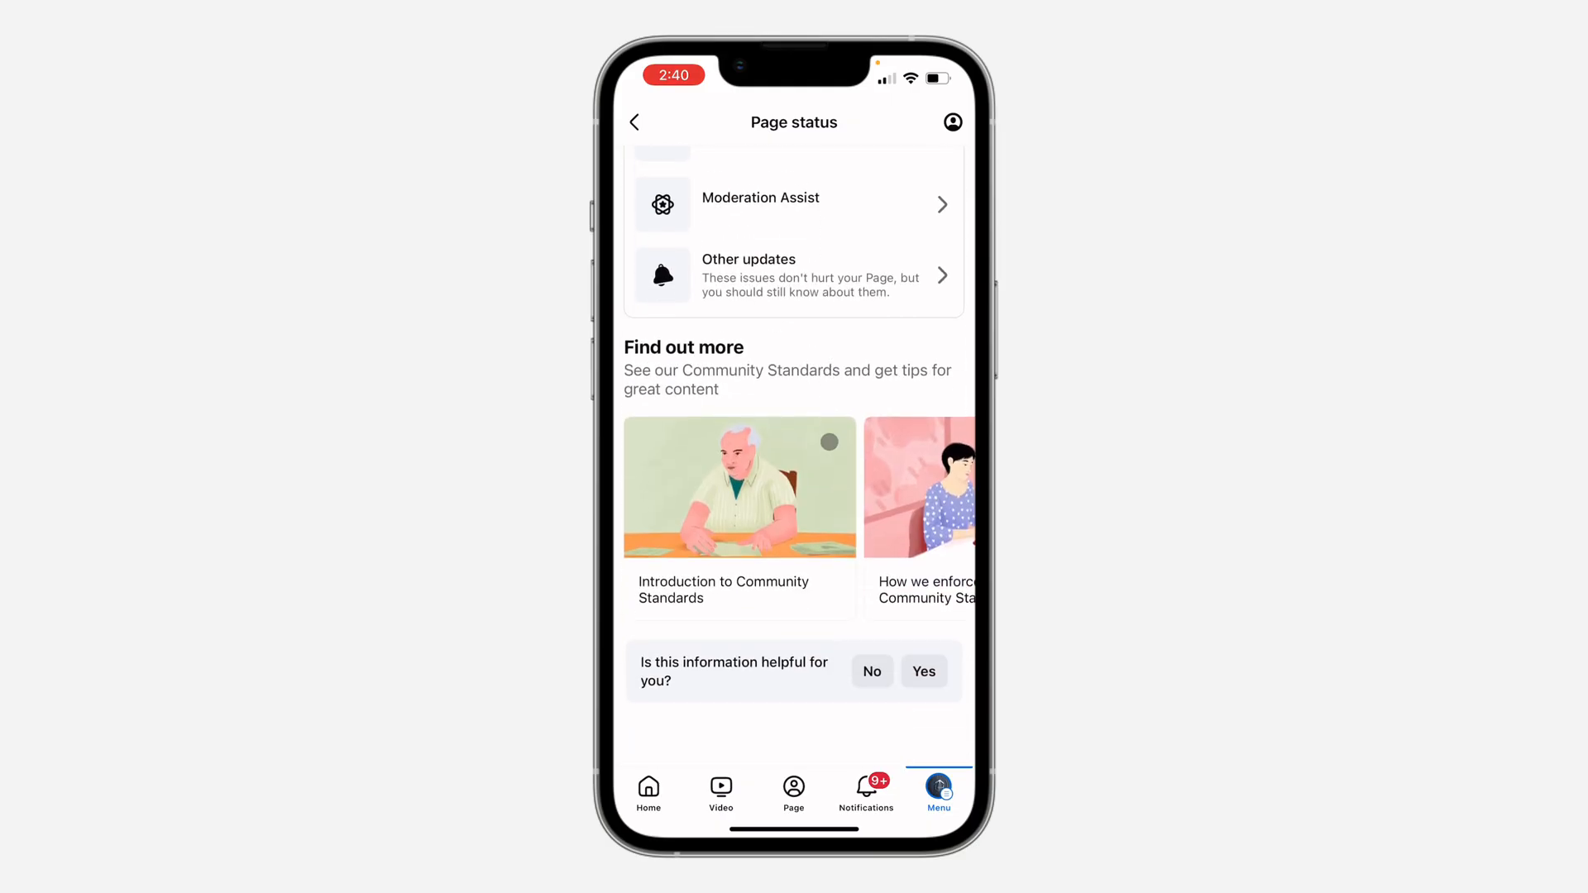
left_click(635, 122)
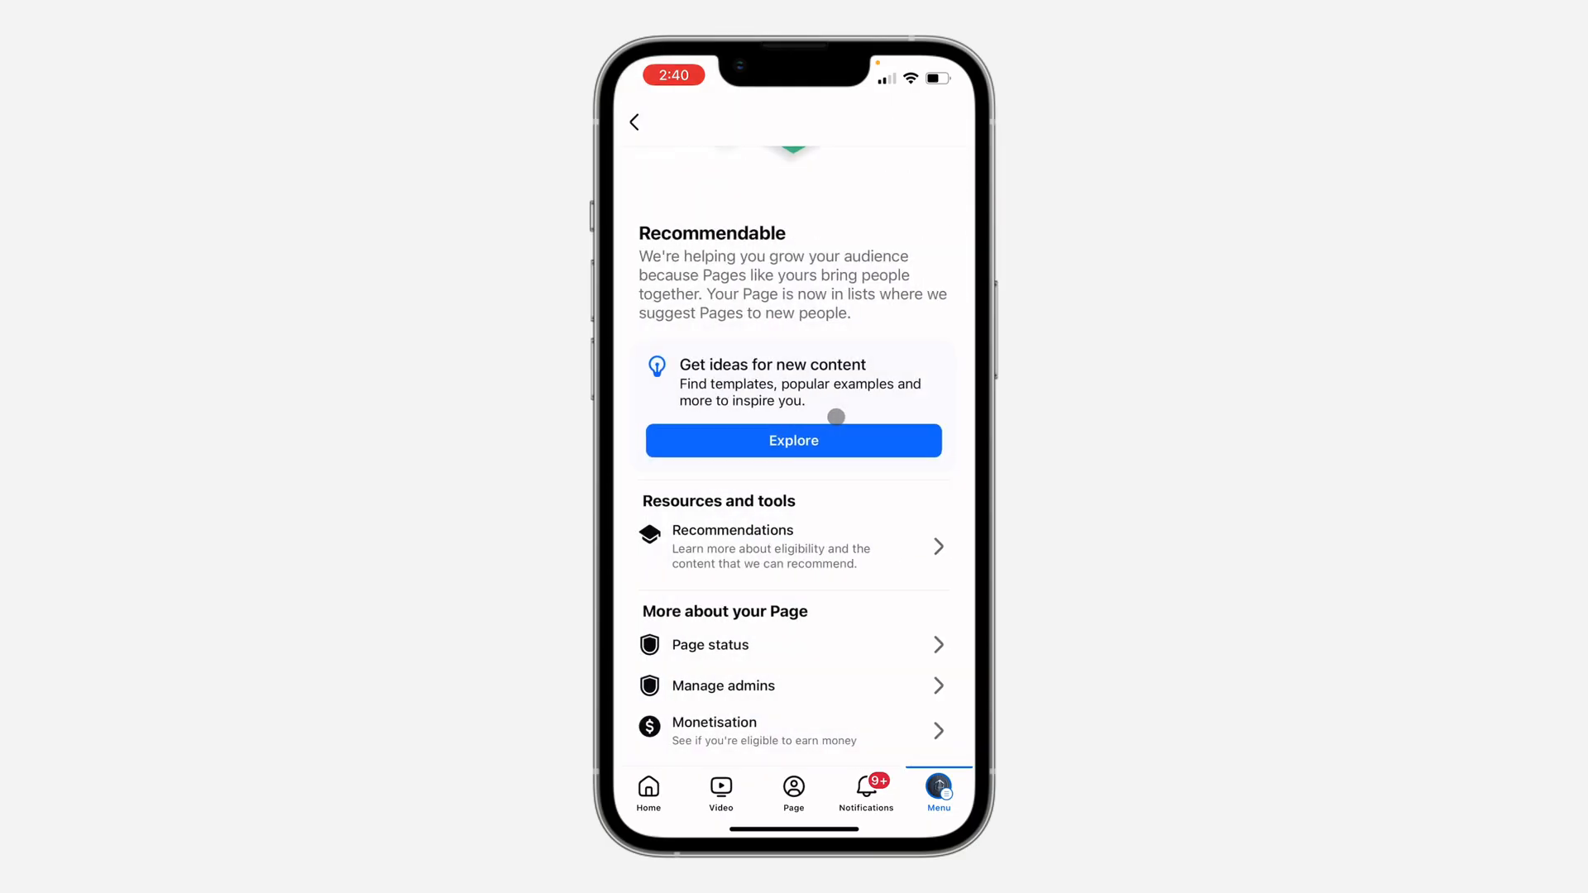